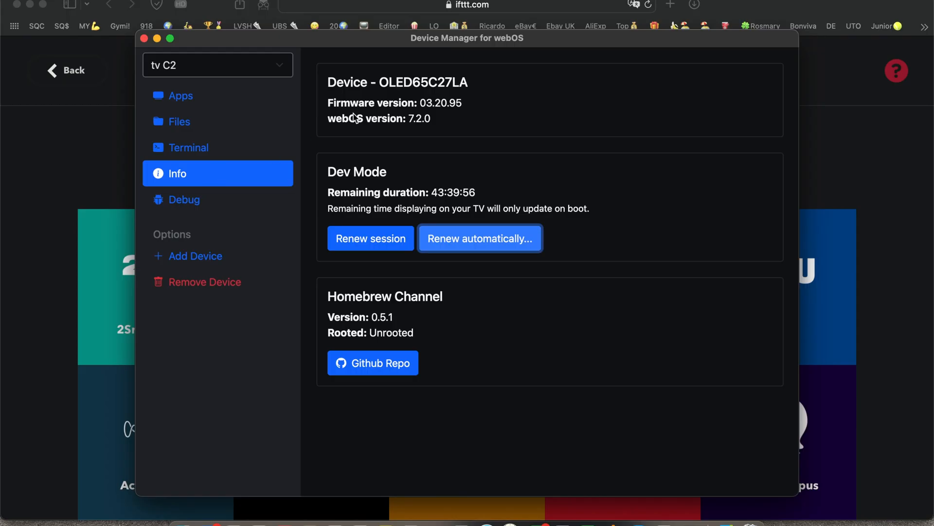
mouse_move(424, 90)
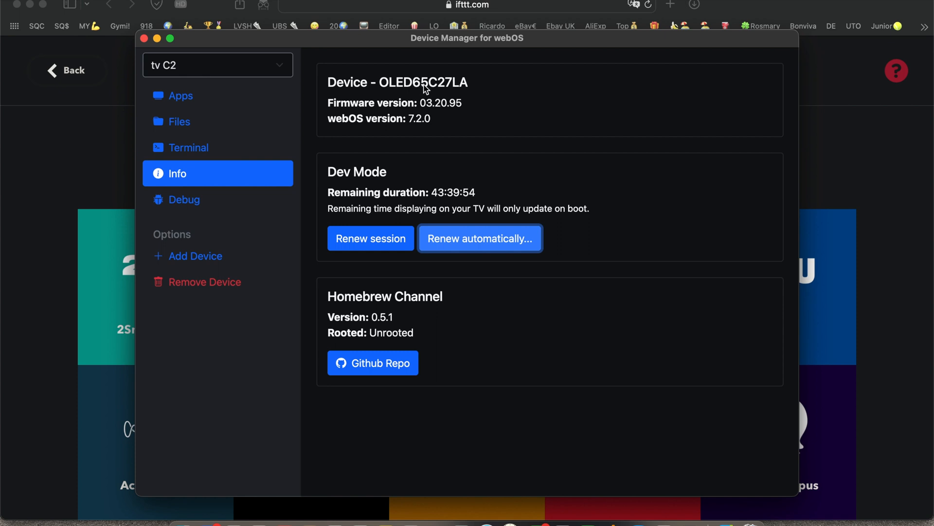
mouse_move(477, 117)
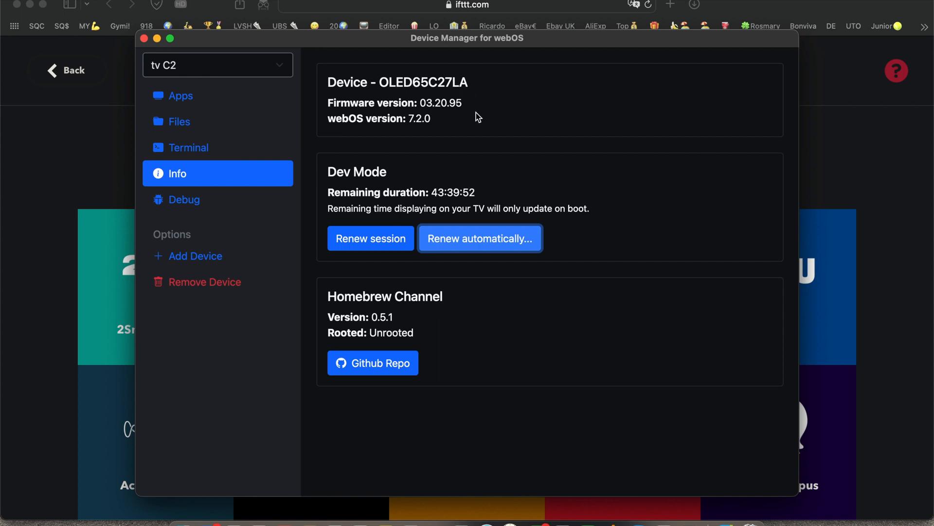
mouse_move(580, 214)
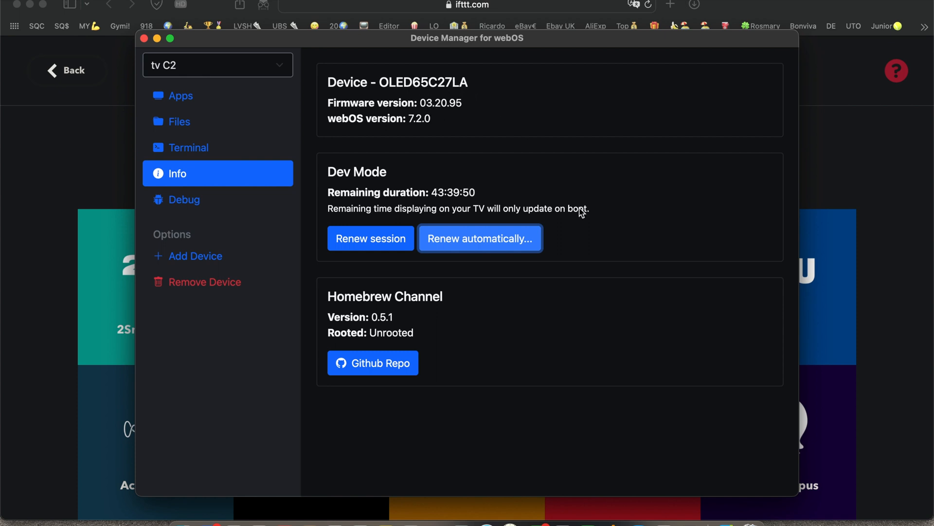
mouse_move(436, 201)
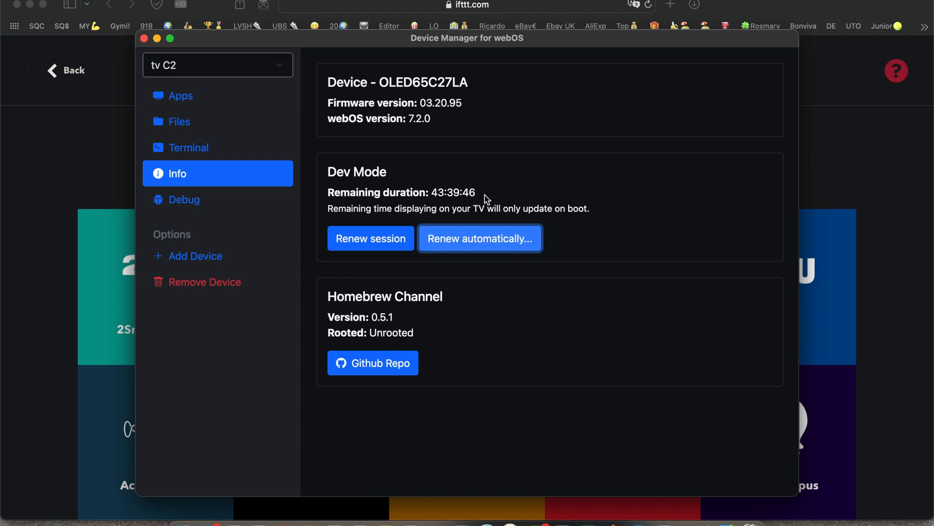
mouse_move(491, 248)
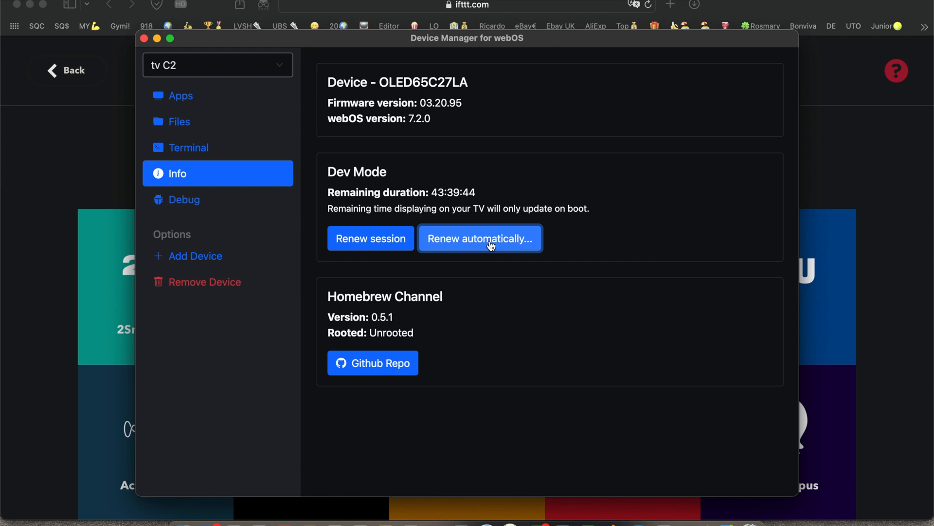
Show the 'Renew automatically' instructions and follow the ifttt.com/create link
click(480, 237)
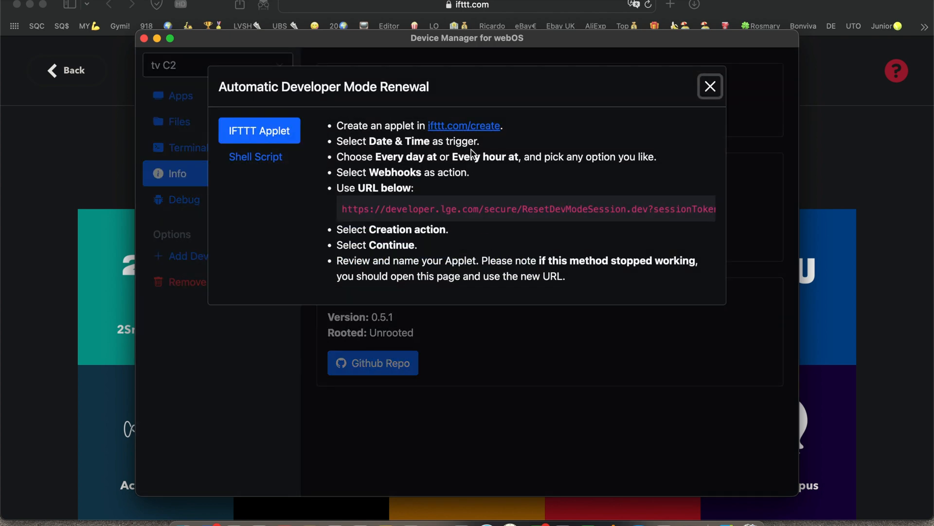
click(463, 125)
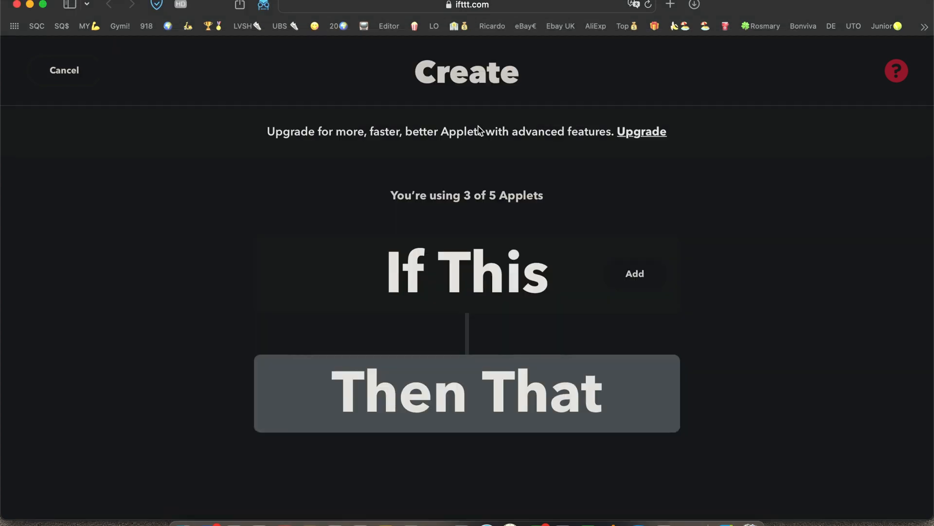
mouse_move(465, 287)
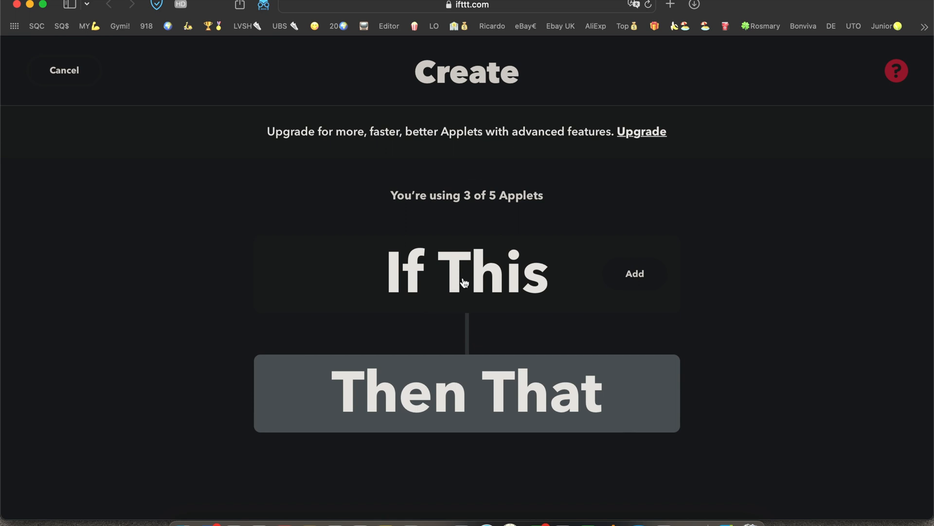
Choose Date & Time as the If This service (searching 'date') and reach its 'Every day at' trigger
click(463, 280)
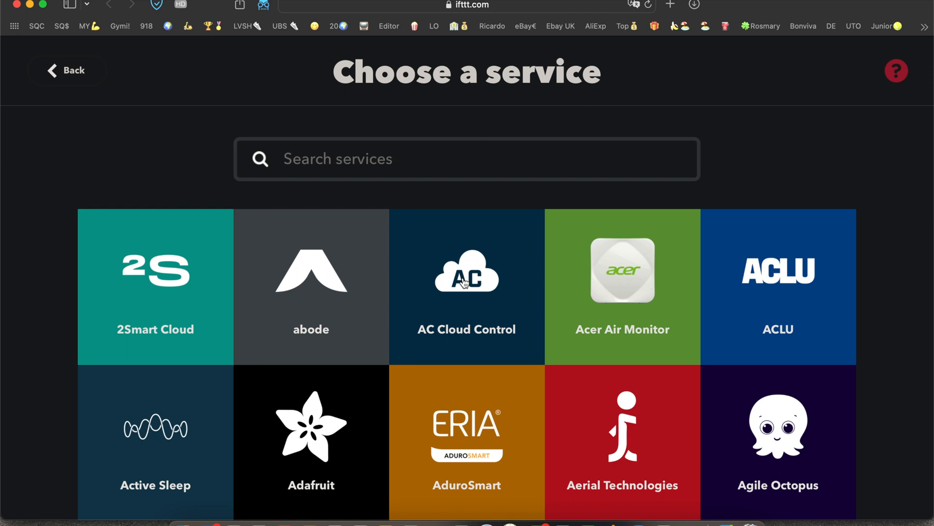
text(date)
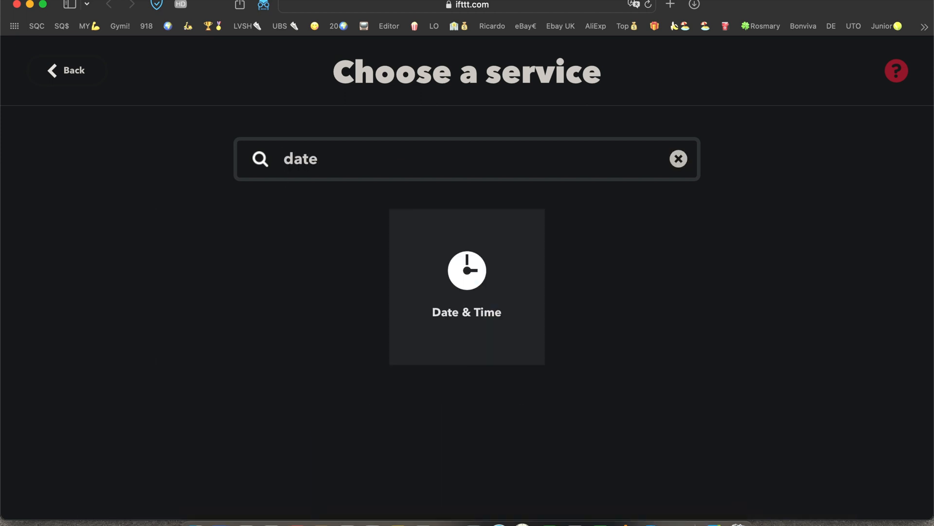
click(466, 286)
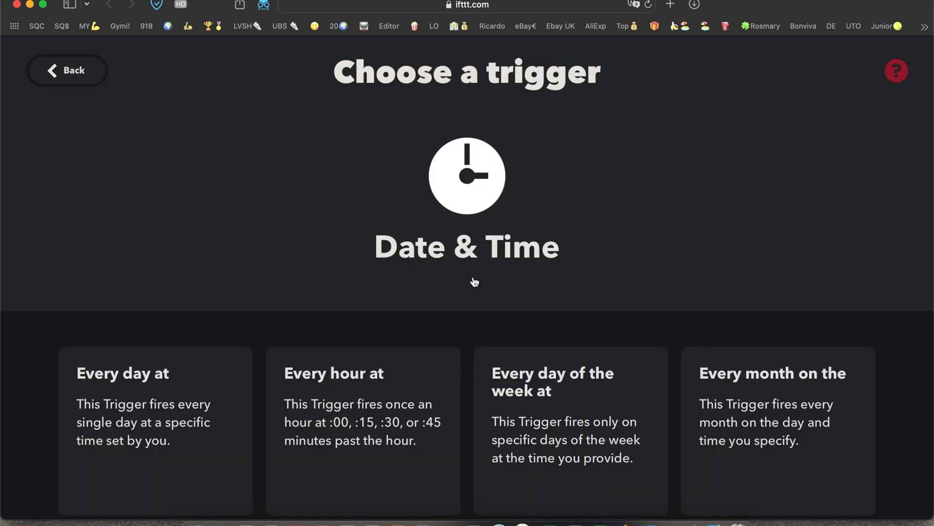
scroll(down, 3)
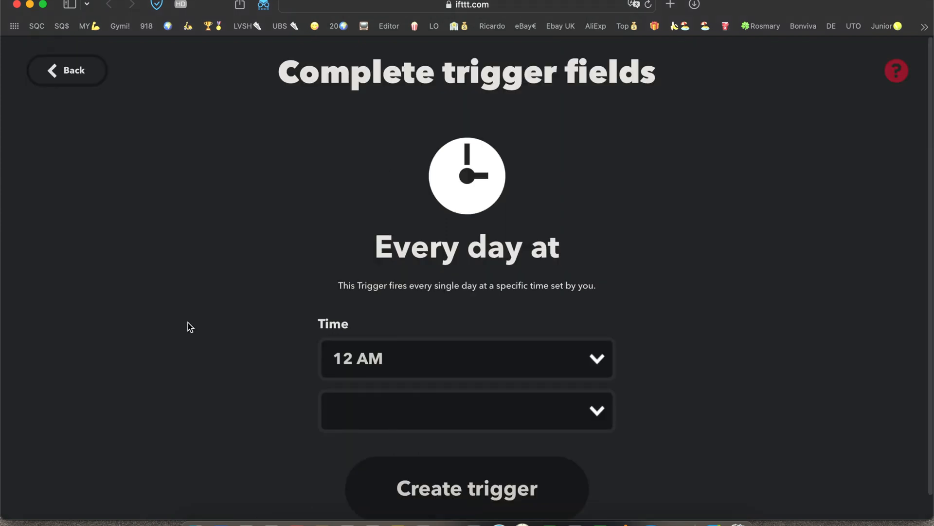
Create the daily trigger at 02 AM, 00 minutes
click(467, 358)
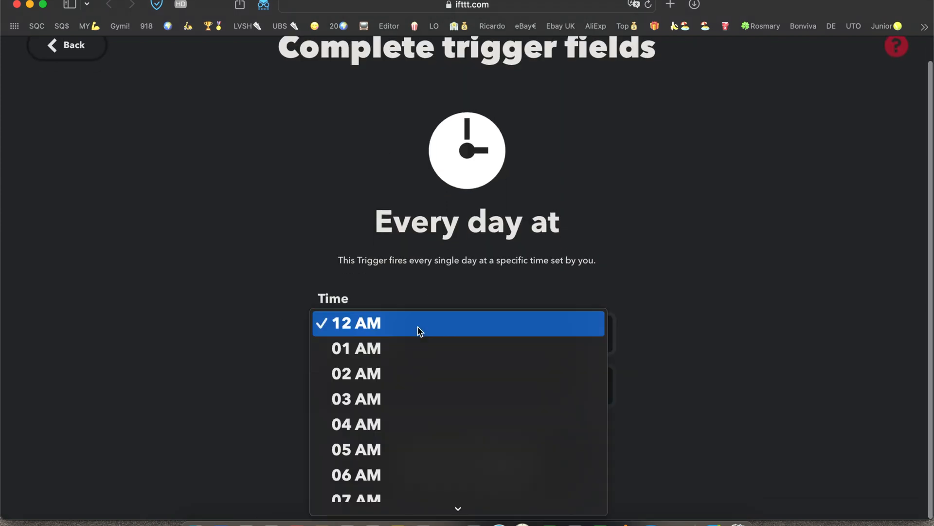
click(356, 373)
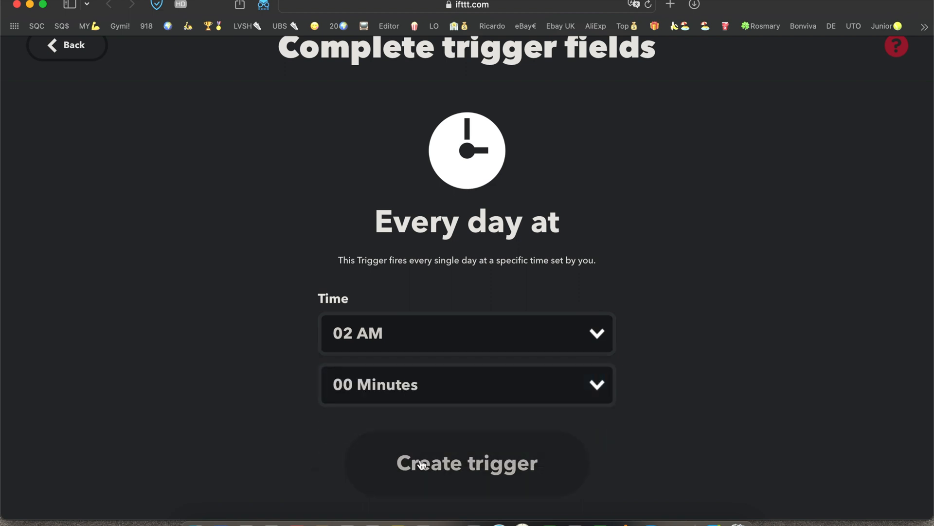
click(467, 464)
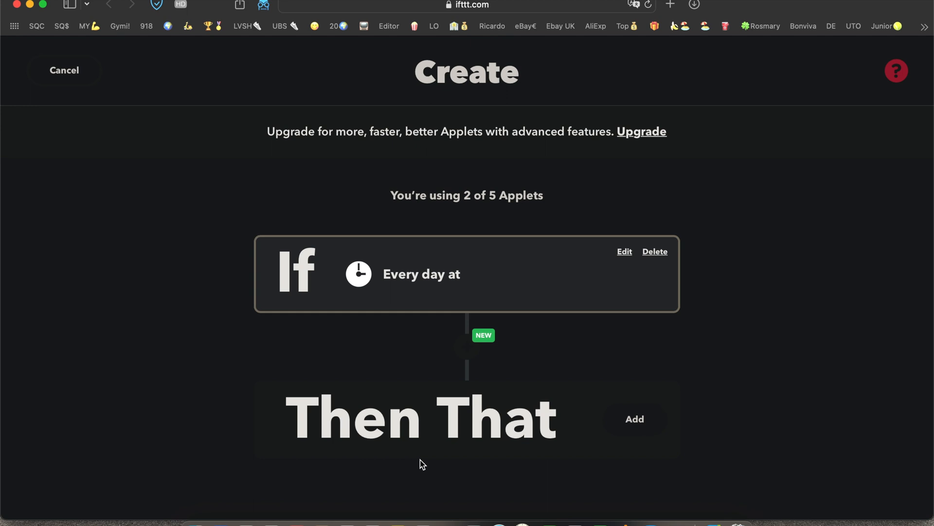
mouse_move(432, 381)
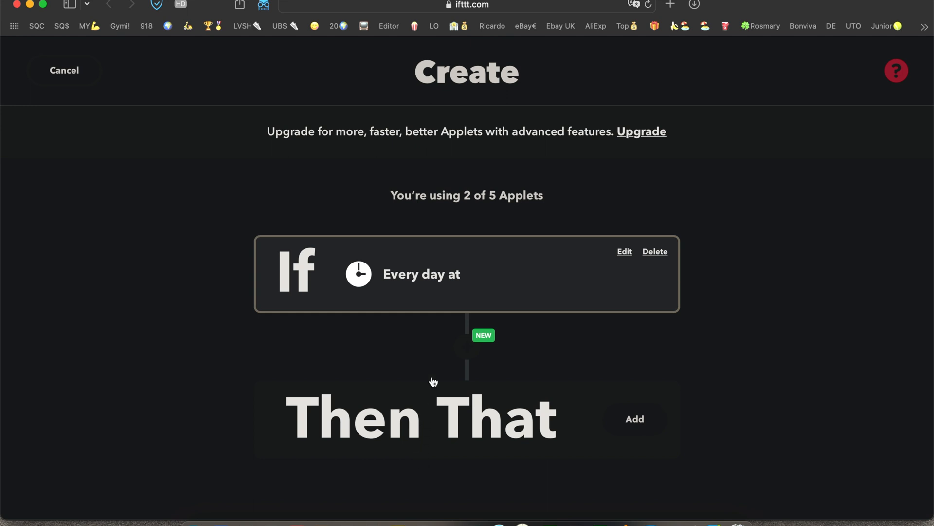
mouse_move(452, 429)
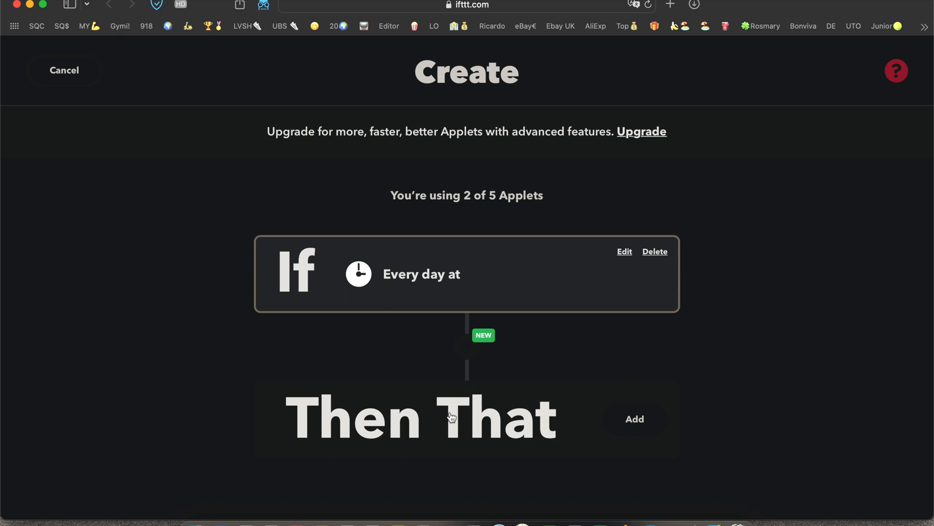
Choose Webhooks as the Then That service (searching 'webh') for its 'Make a web request' action
click(634, 419)
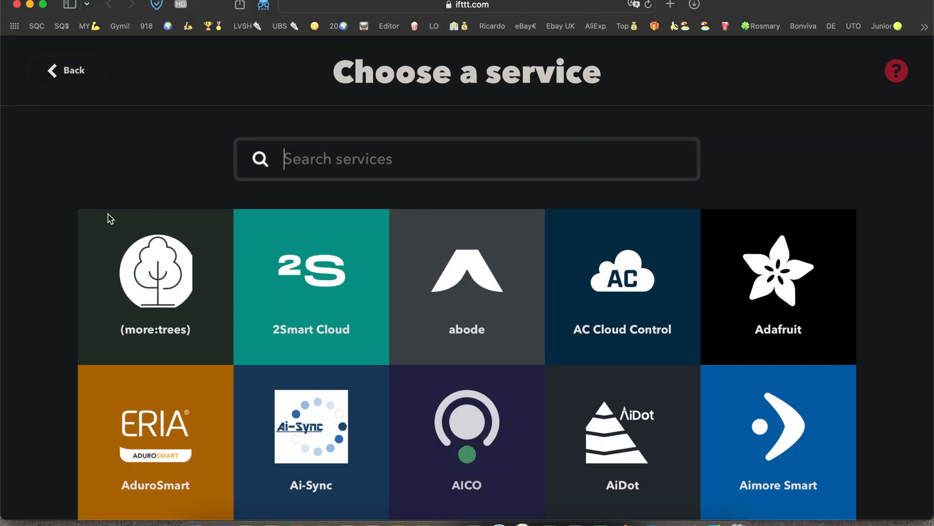
text(webhoo)
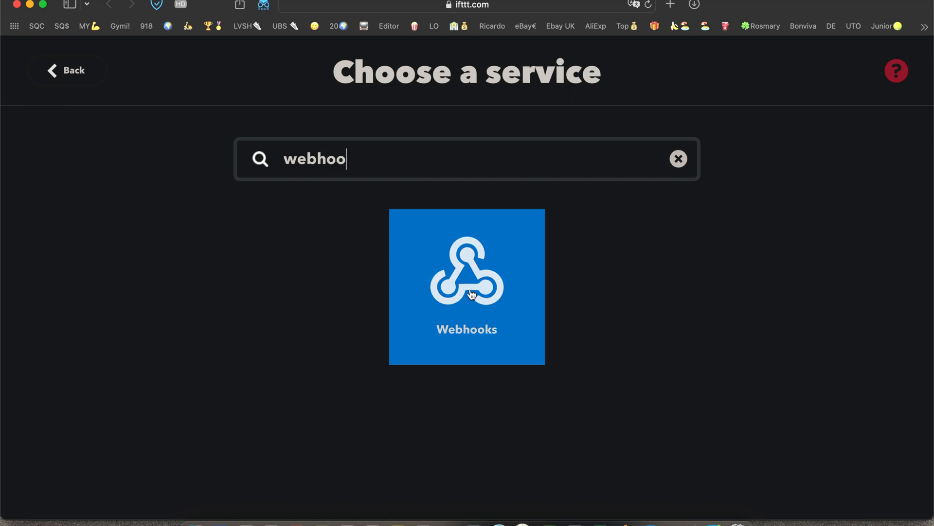
click(471, 296)
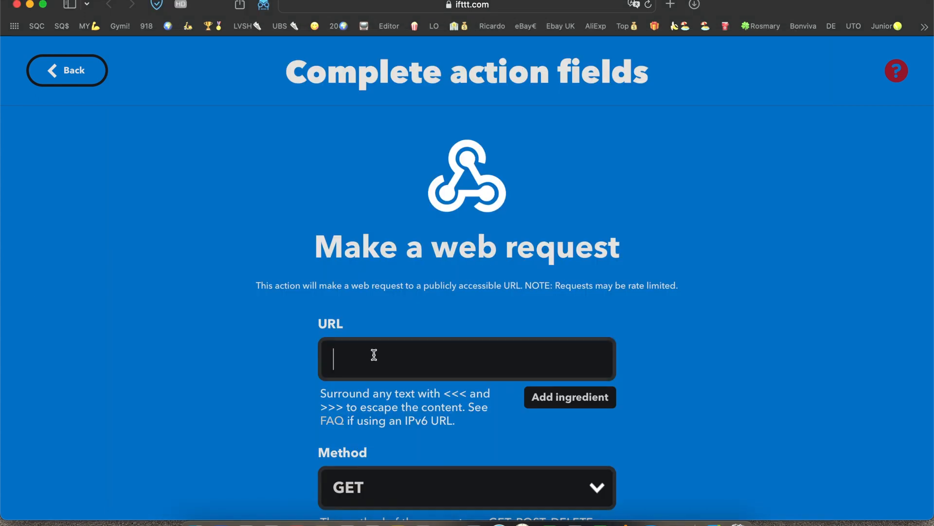
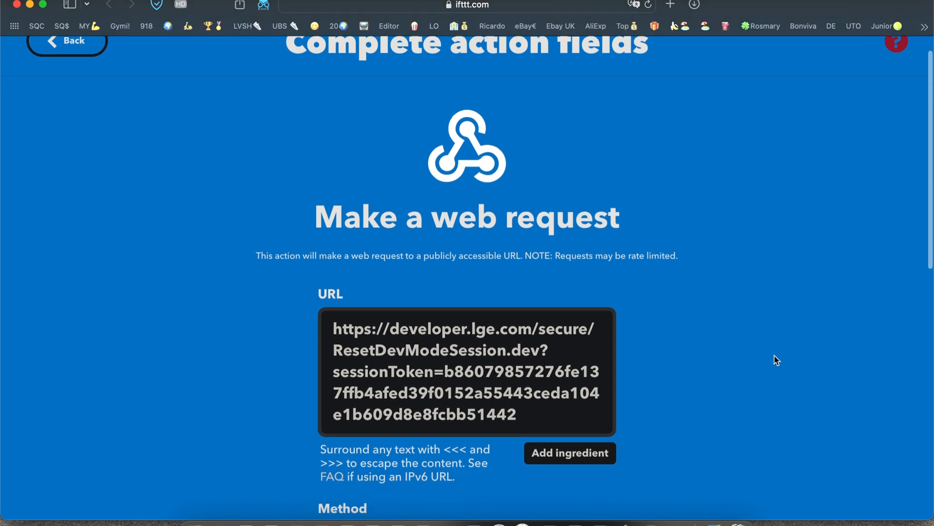
scroll(down, 3)
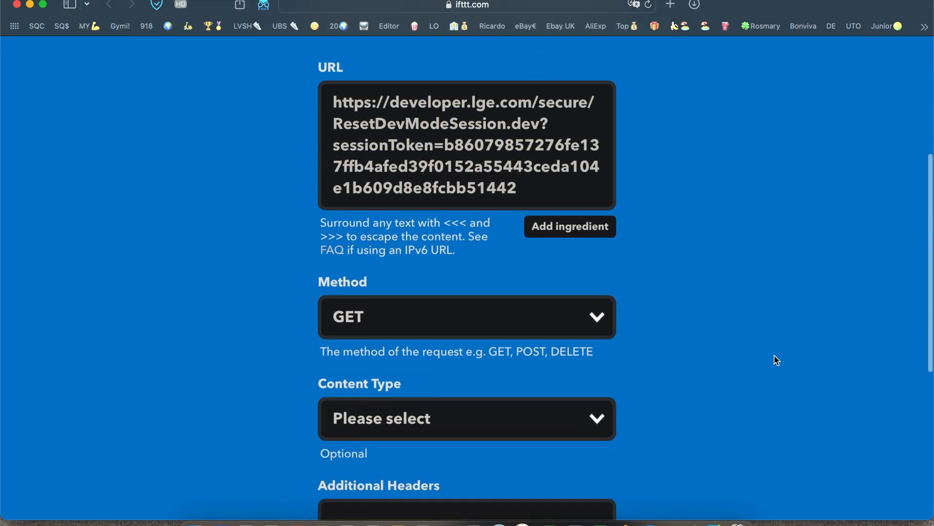
scroll(down, 3)
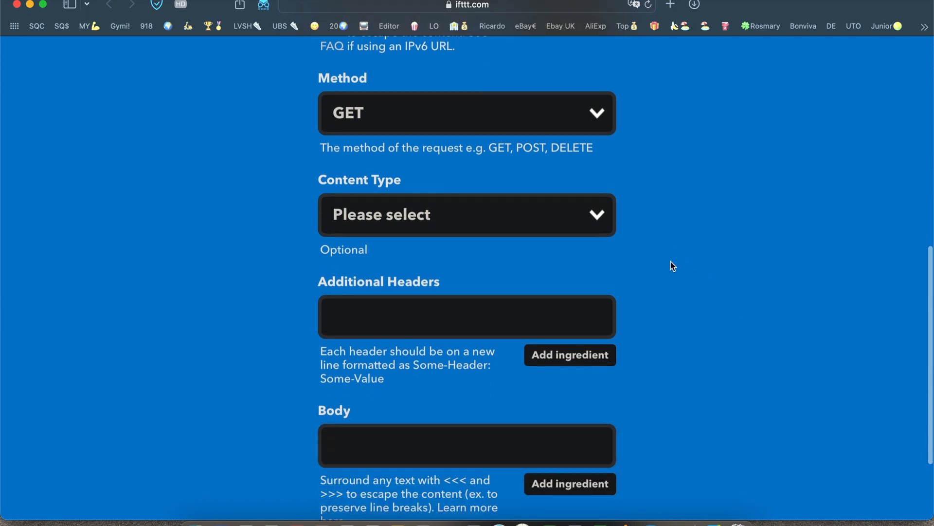
scroll(down, 3)
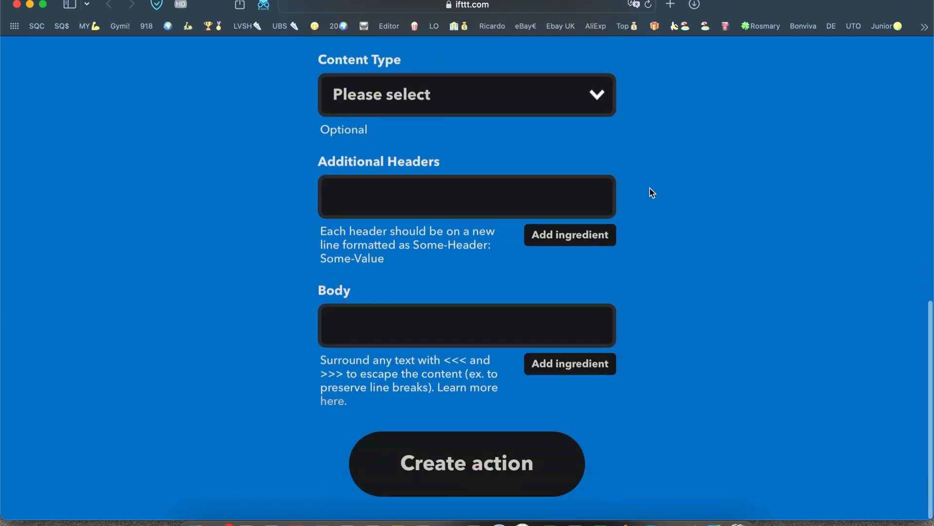
mouse_move(527, 480)
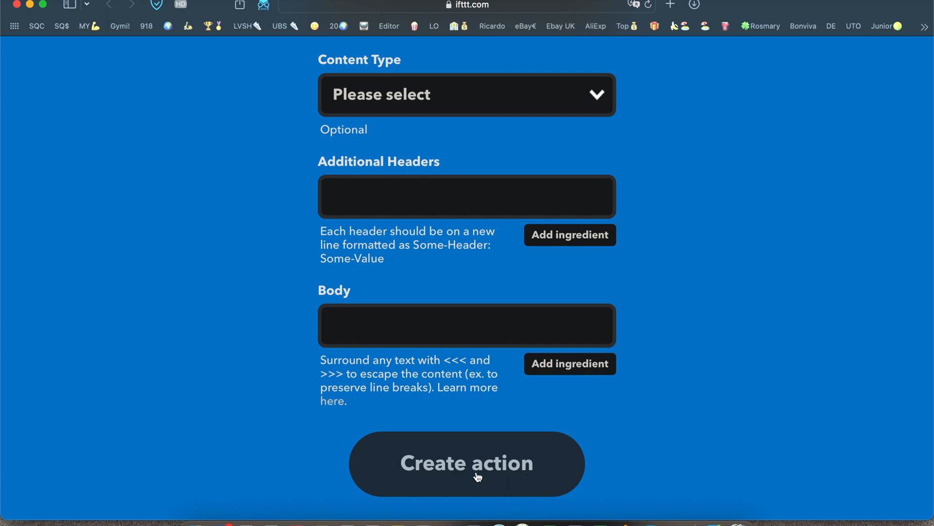
click(467, 464)
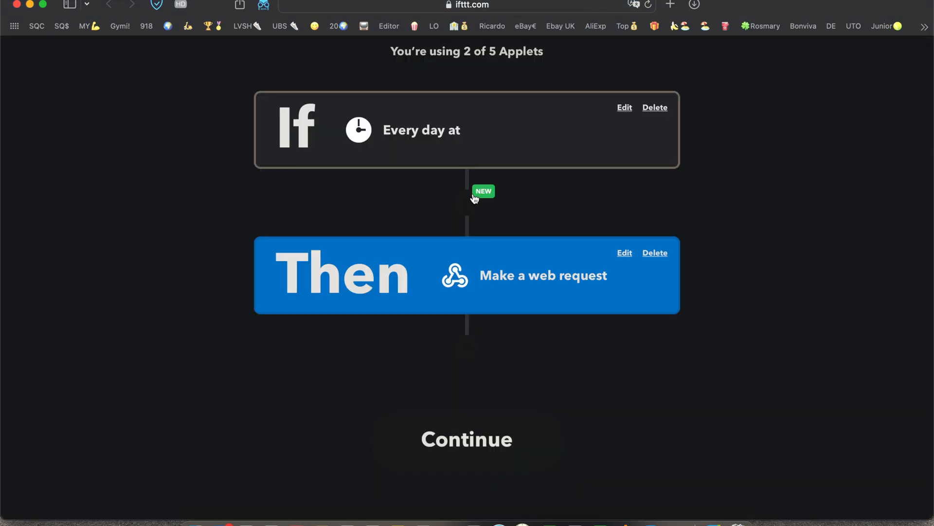
mouse_move(492, 449)
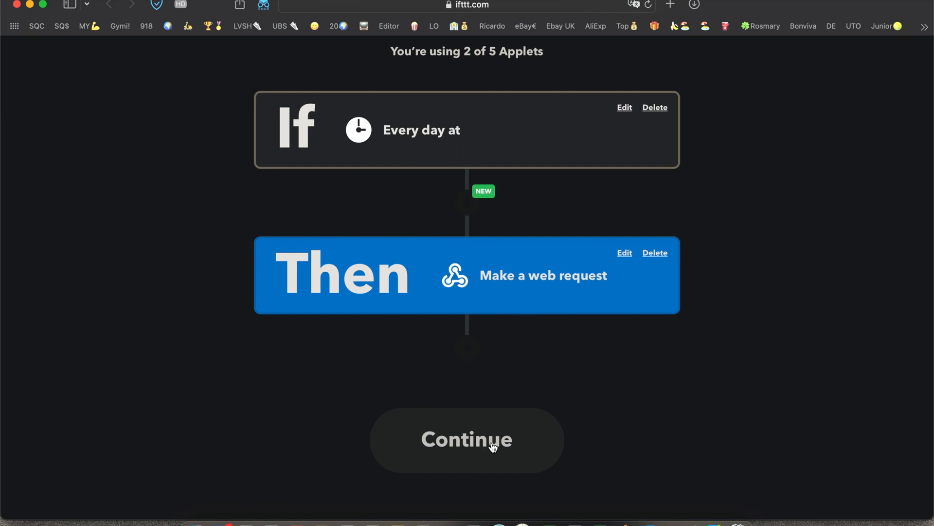
Continue past the review to finish and connect the applet
click(467, 439)
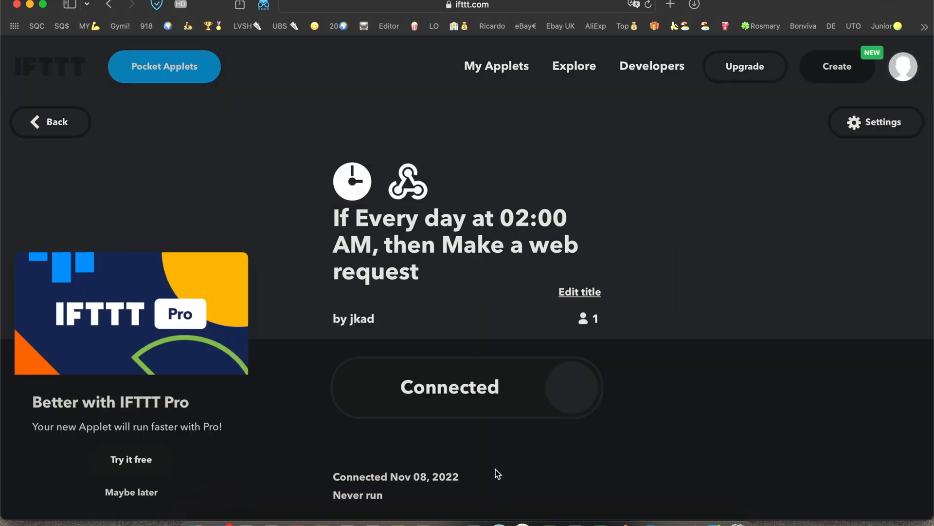
scroll(down, 3)
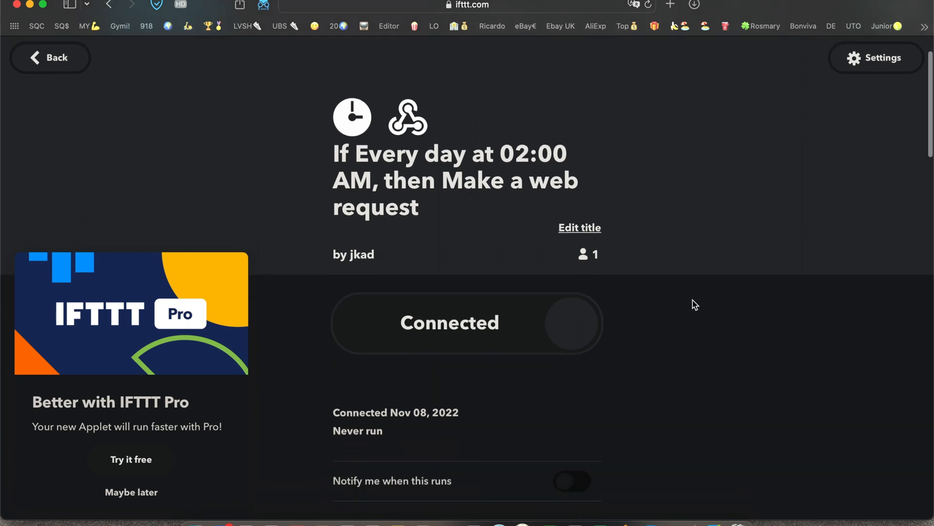
scroll(down, 3)
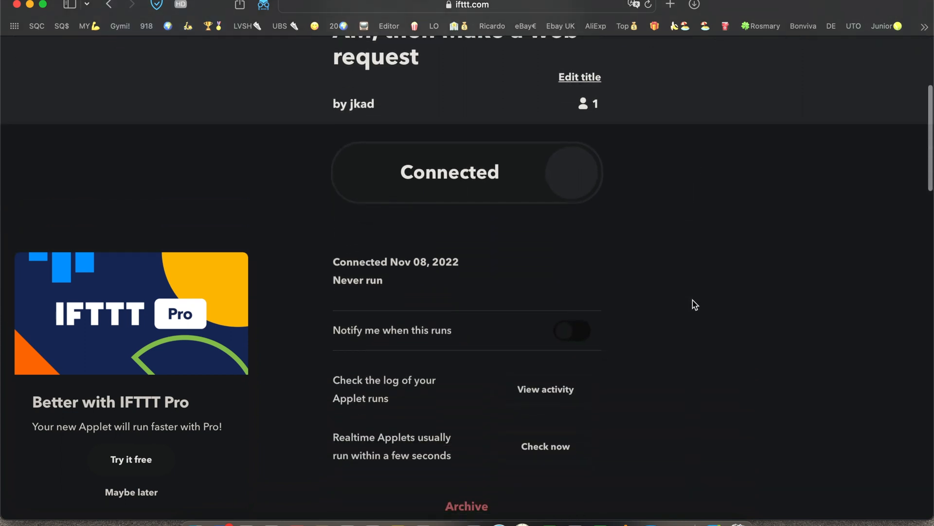
scroll(down, 3)
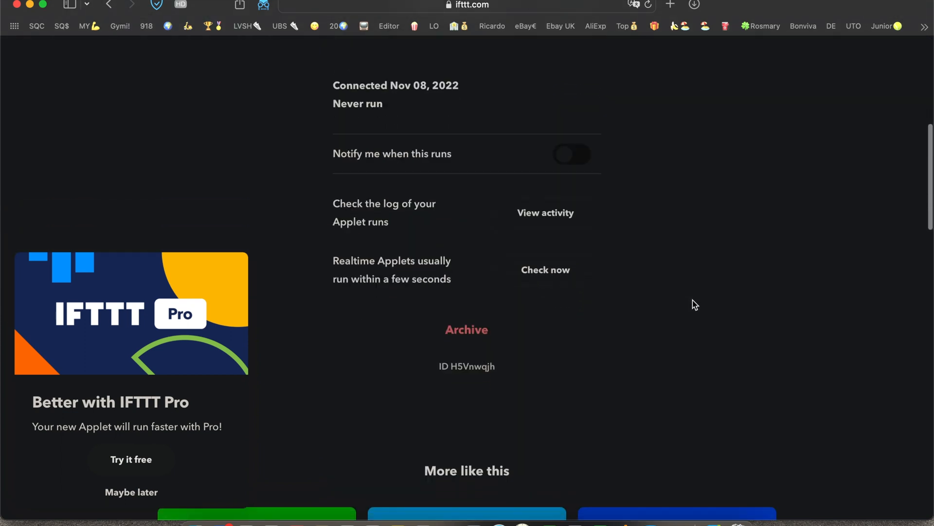